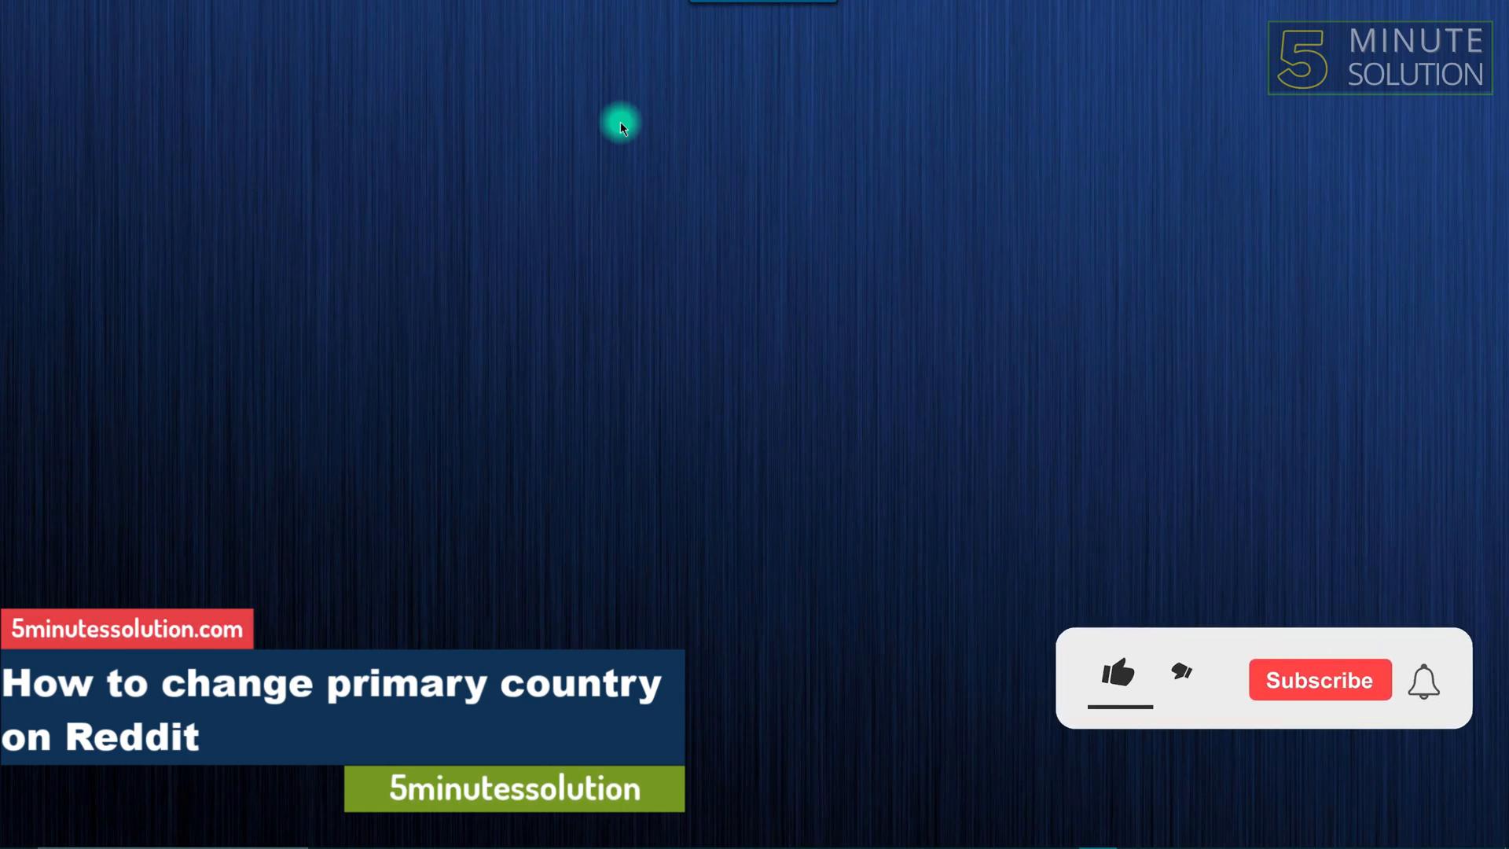
Launch the browser from the taskbar and load the Reddit home feed
left_click(1116, 680)
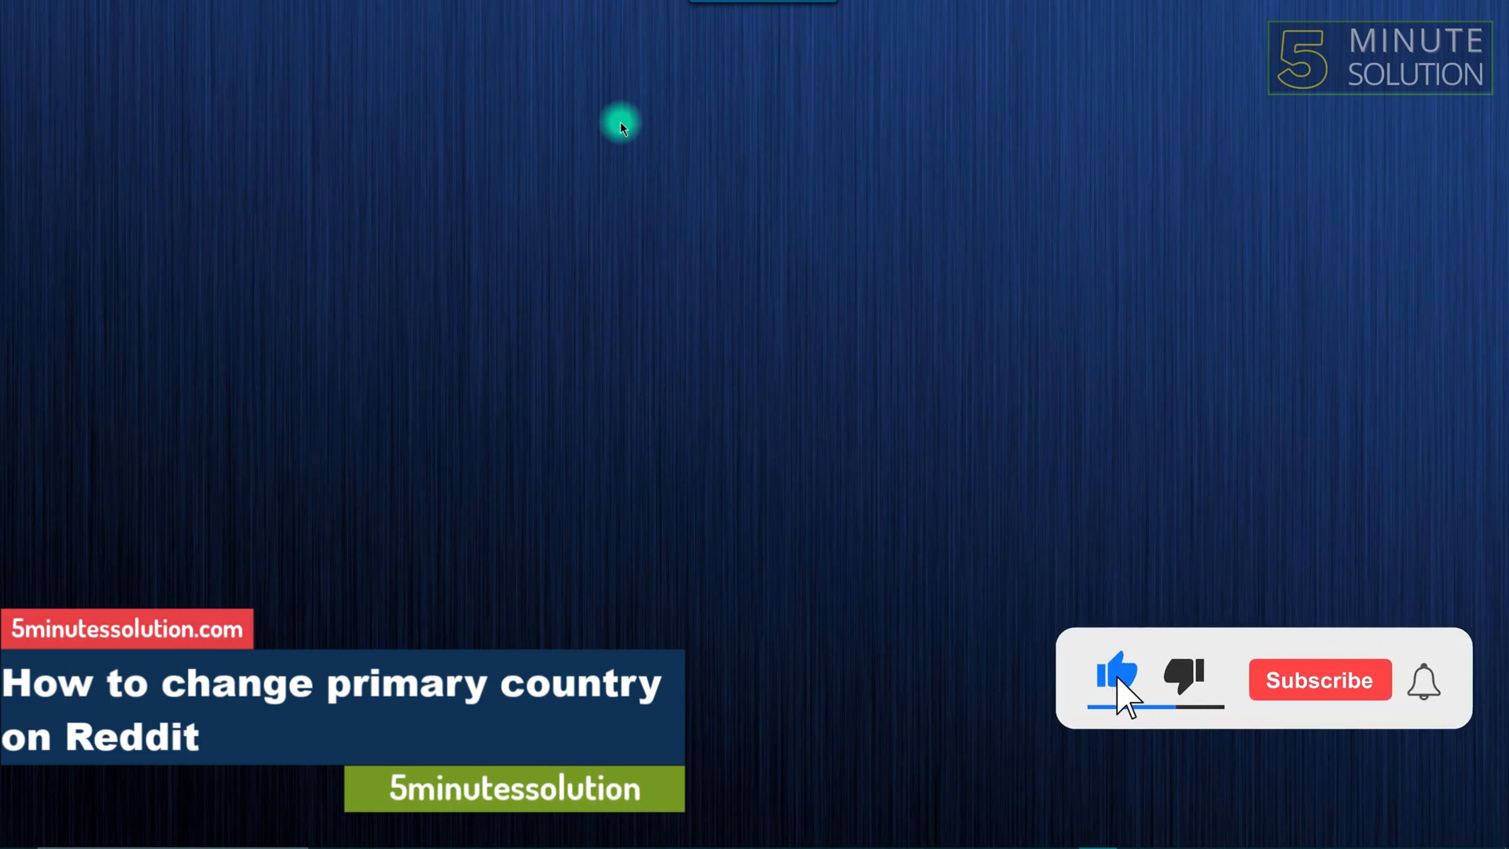
left_click(1321, 679)
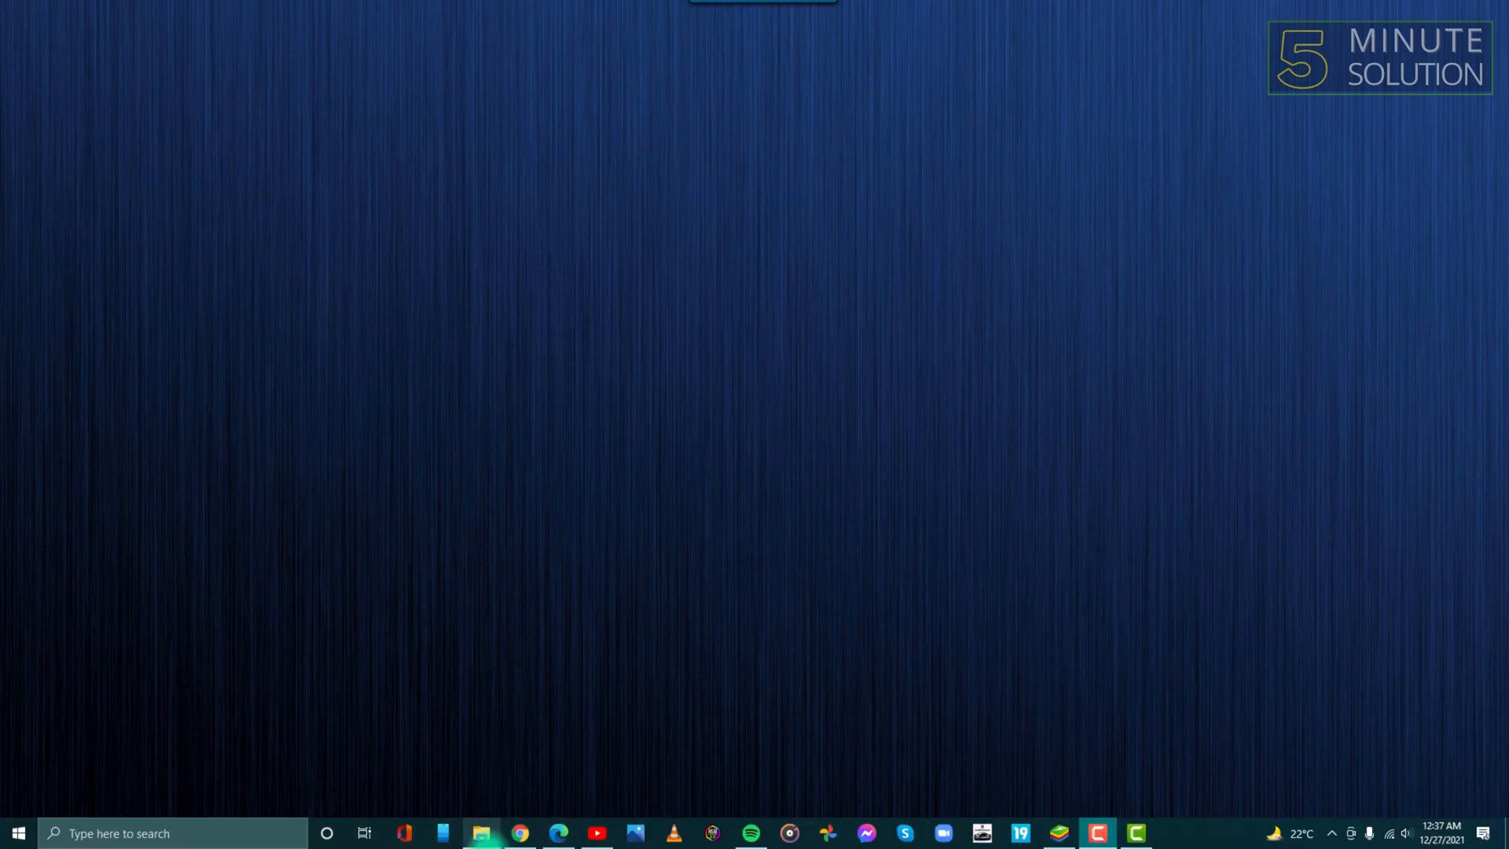
left_click(525, 833)
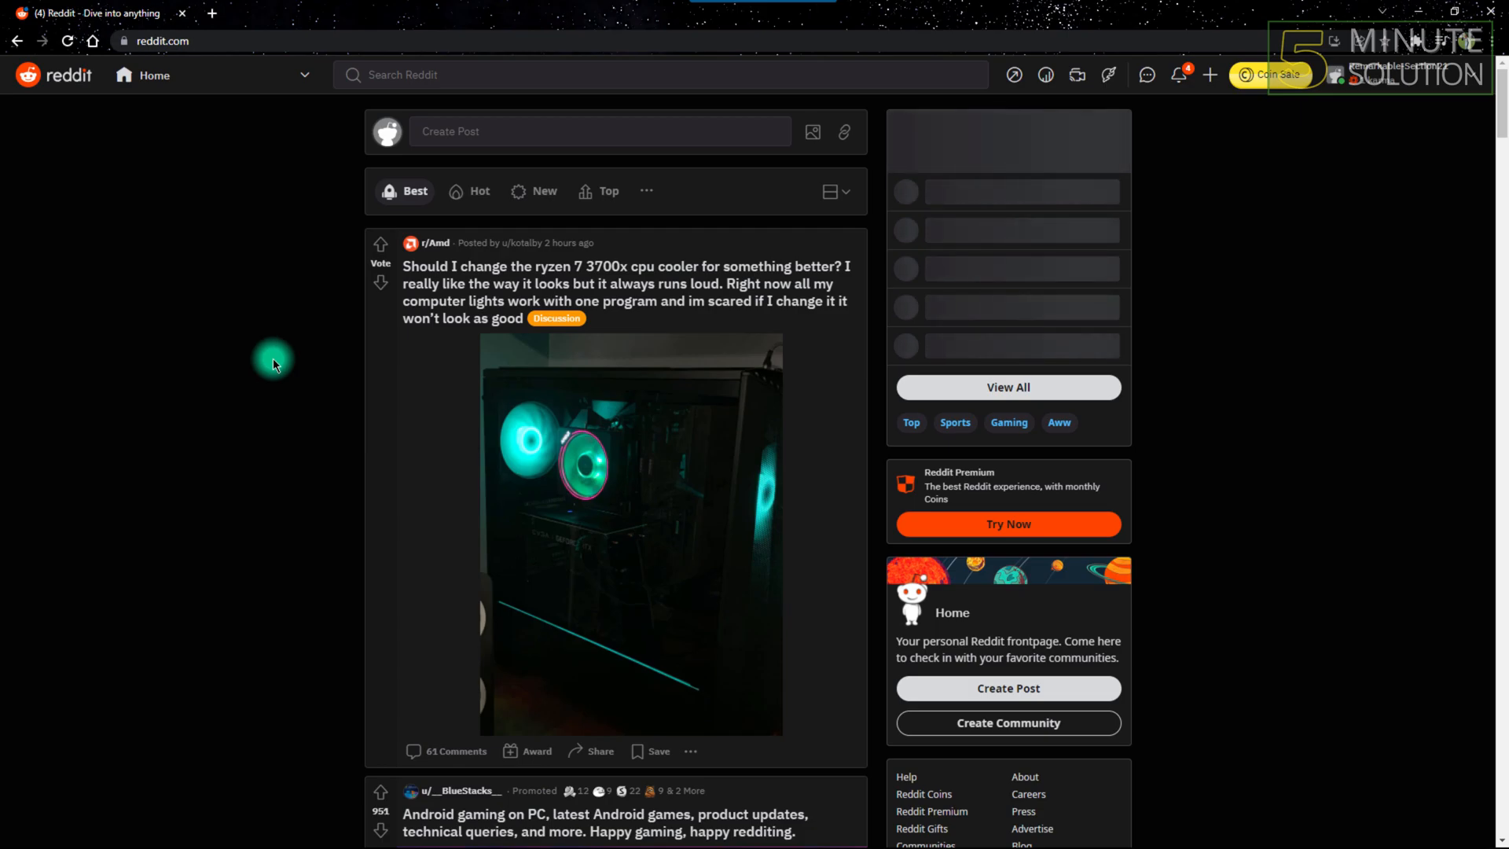
mouse_move(1481, 93)
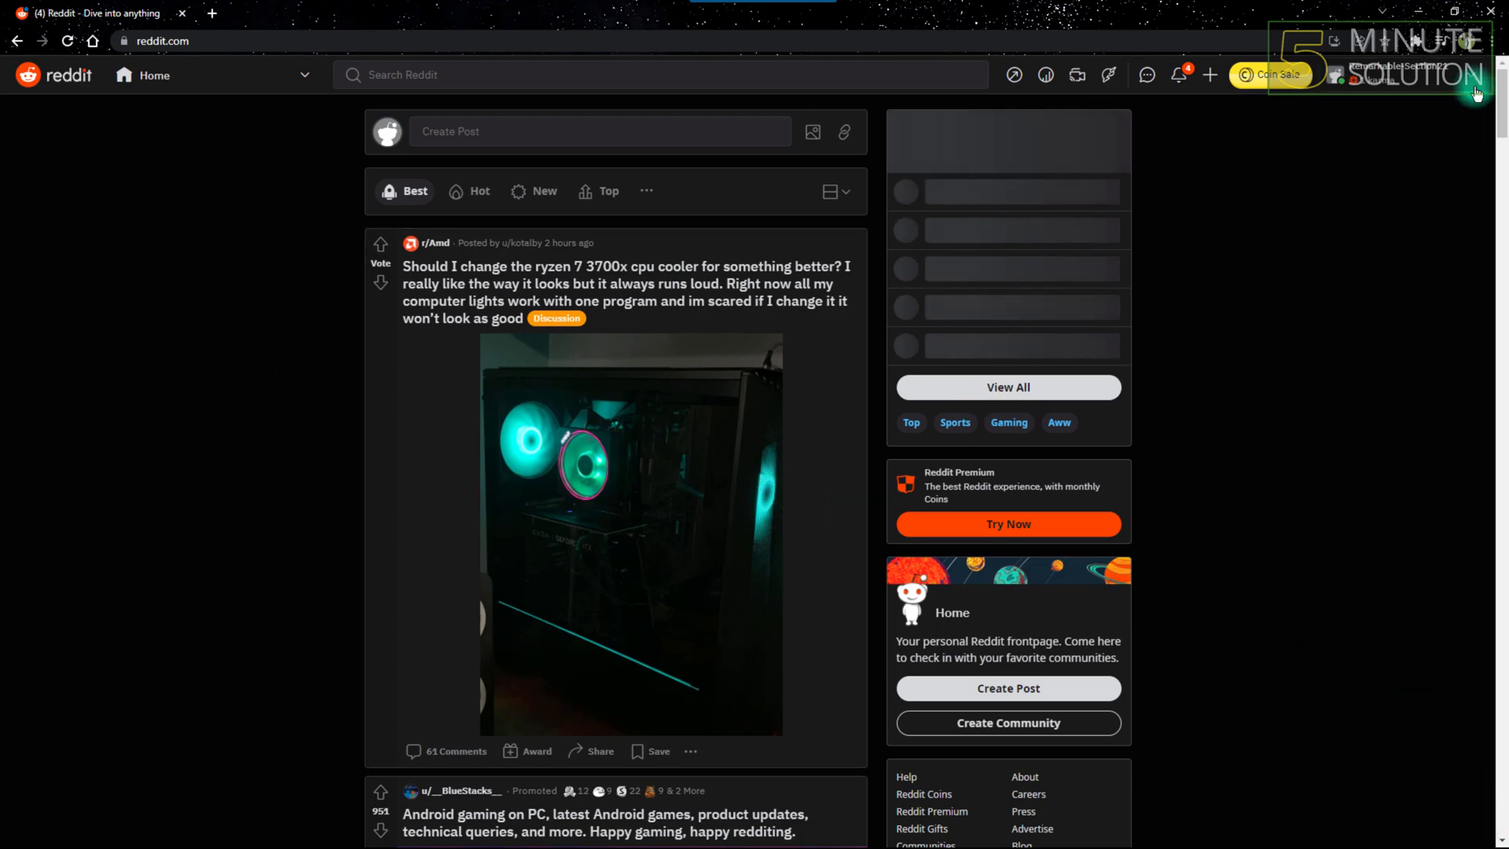
Reach User Settings from the profile menu at the top-right
left_click(1383, 73)
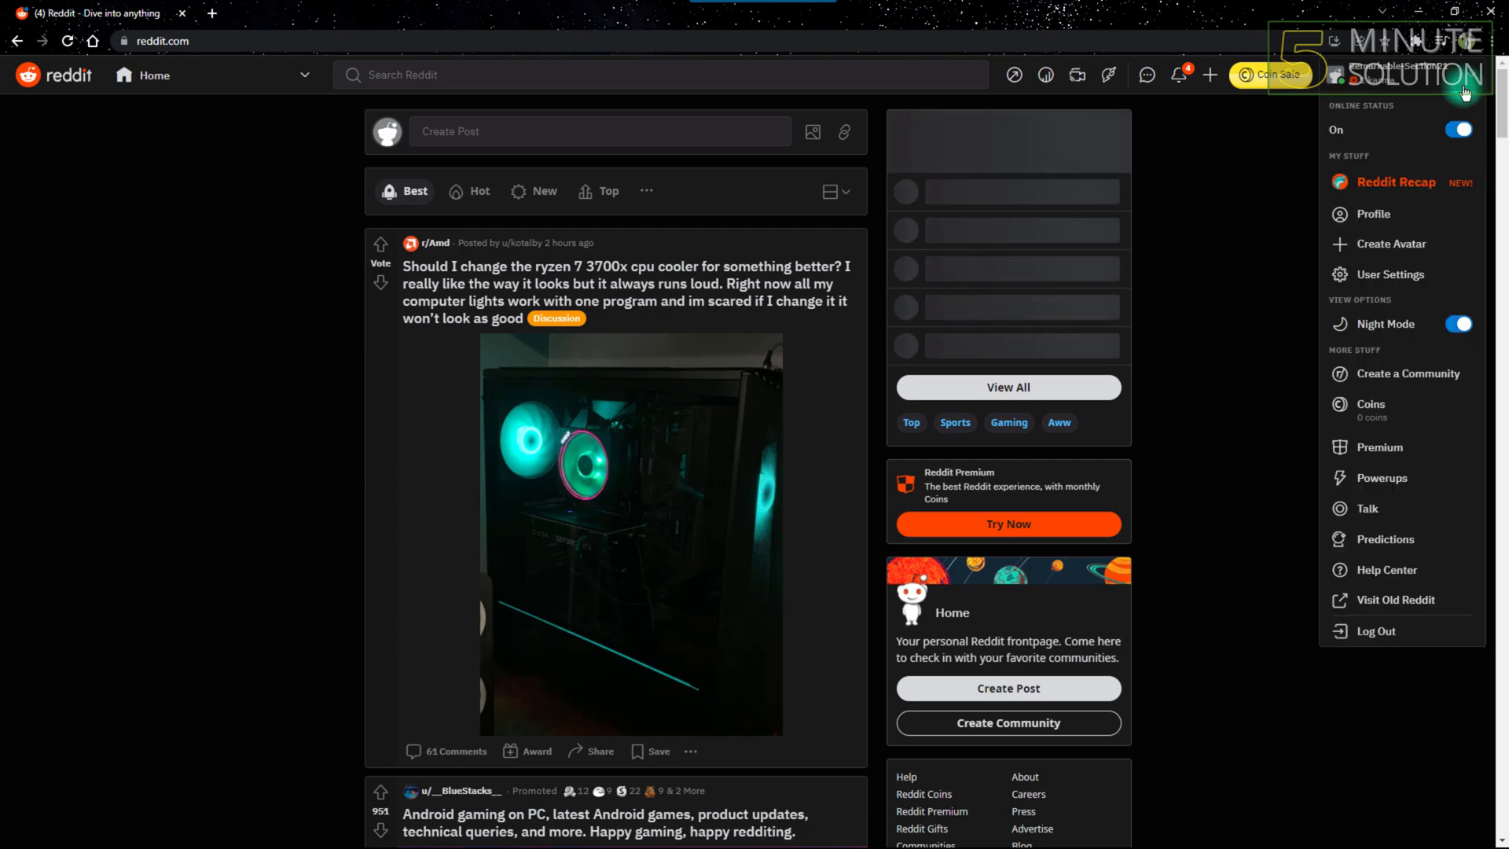
mouse_move(1400, 283)
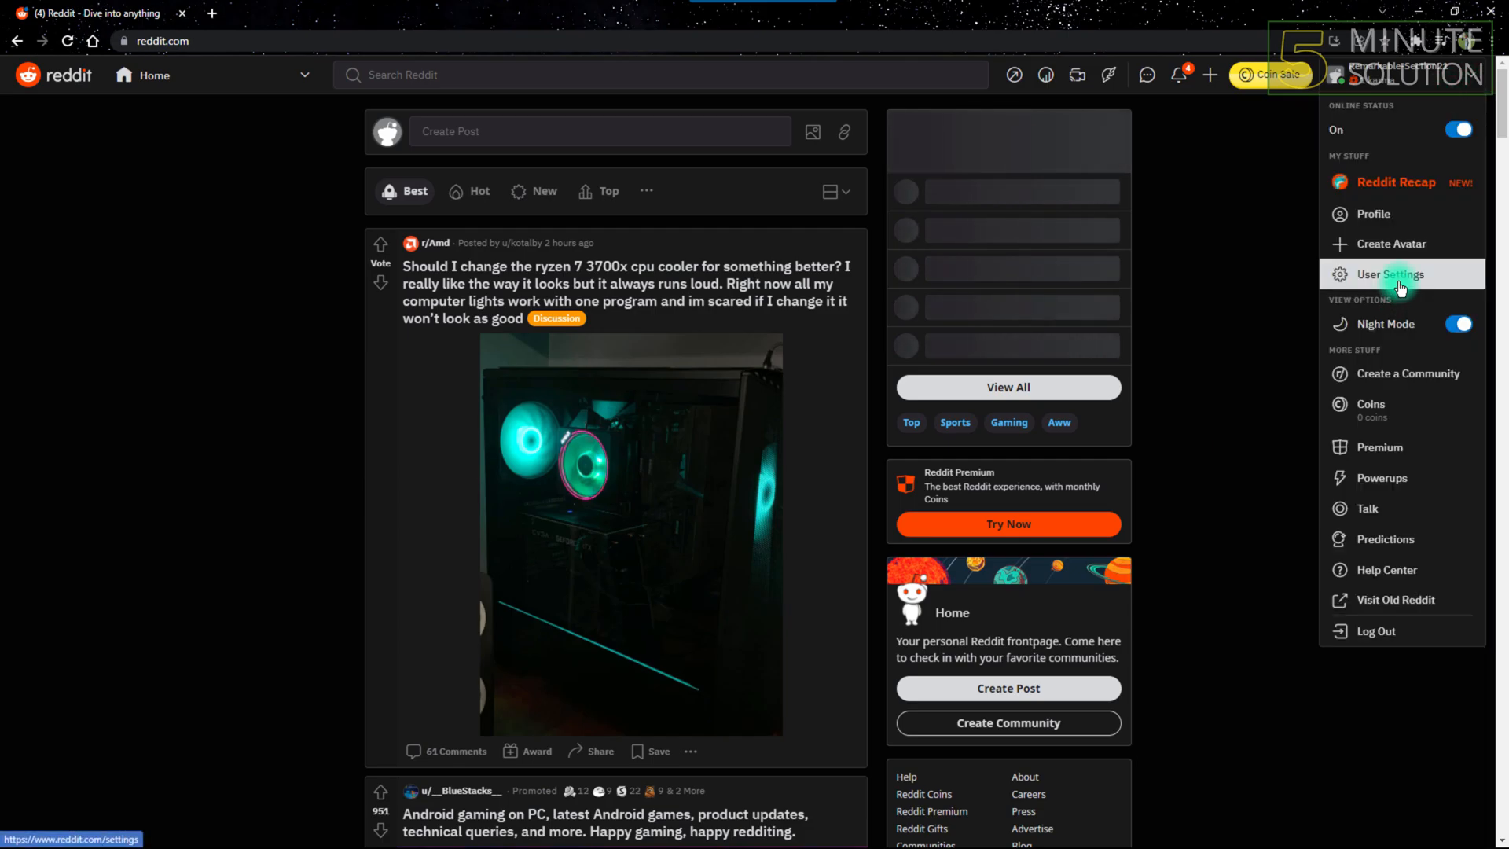
left_click(1390, 274)
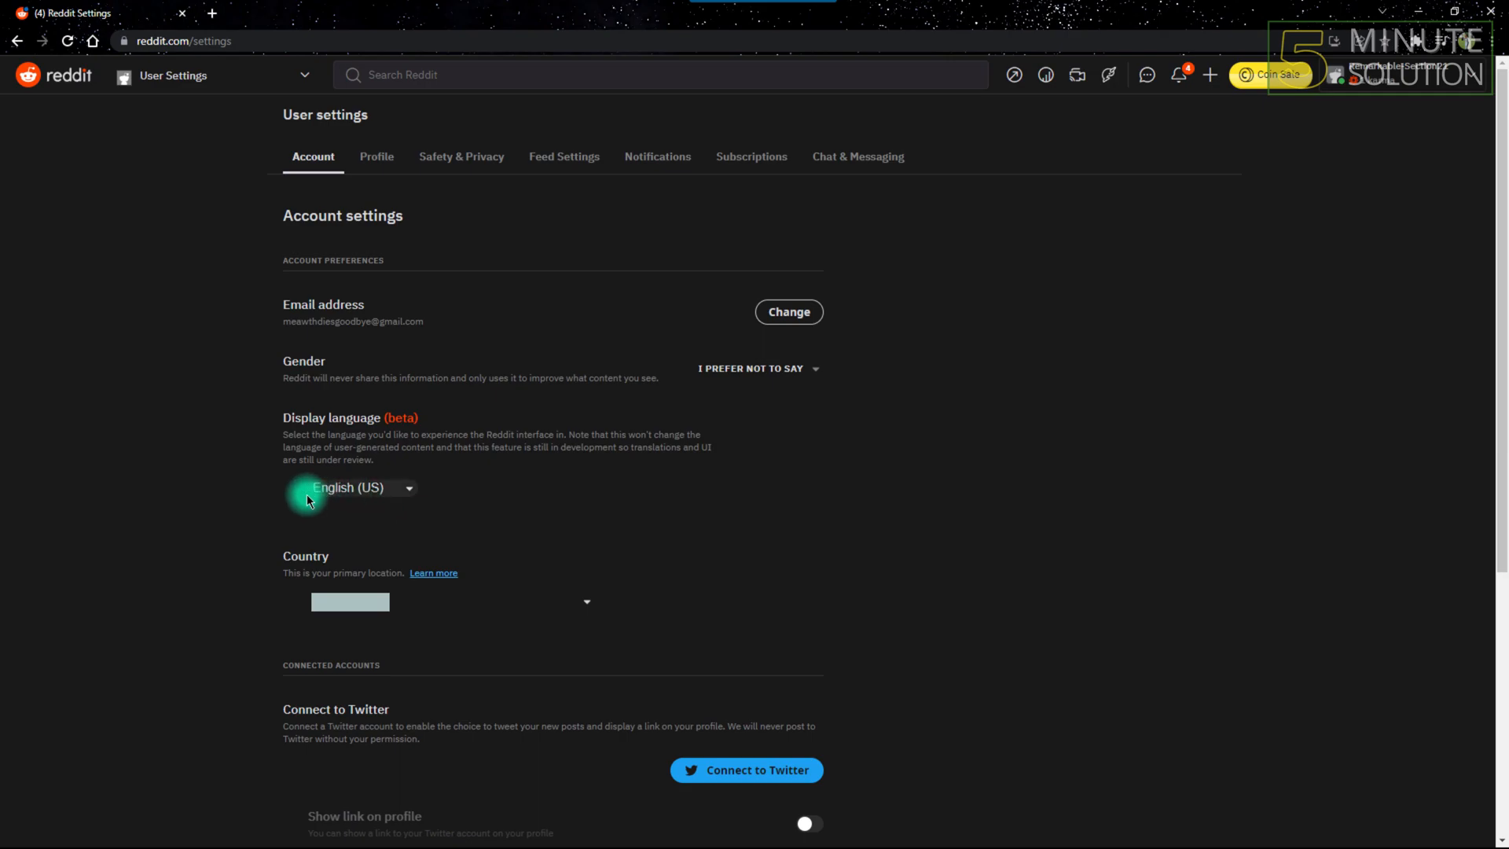
mouse_move(284, 594)
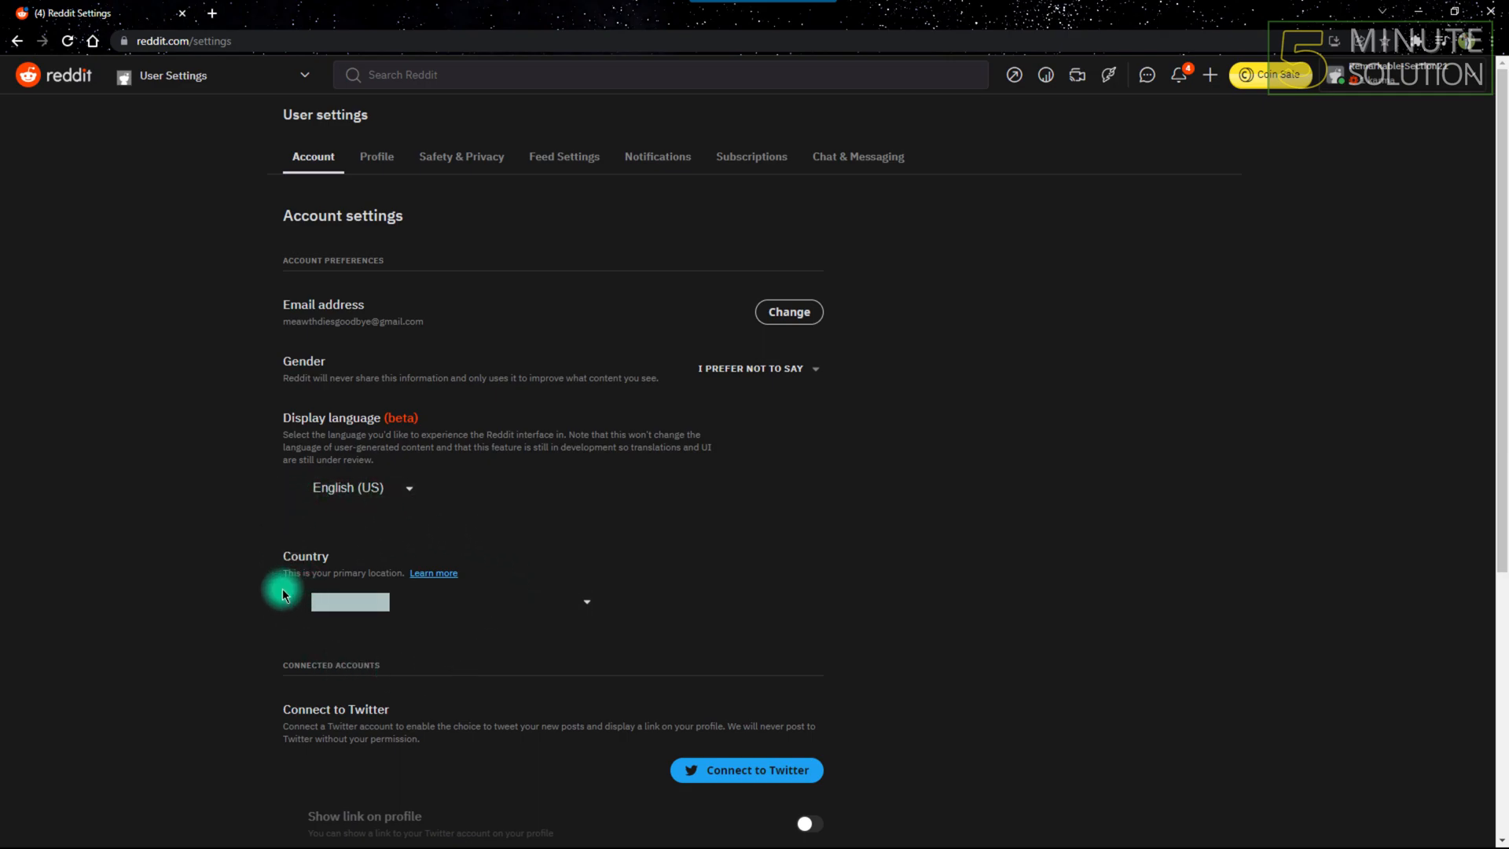
mouse_move(427, 589)
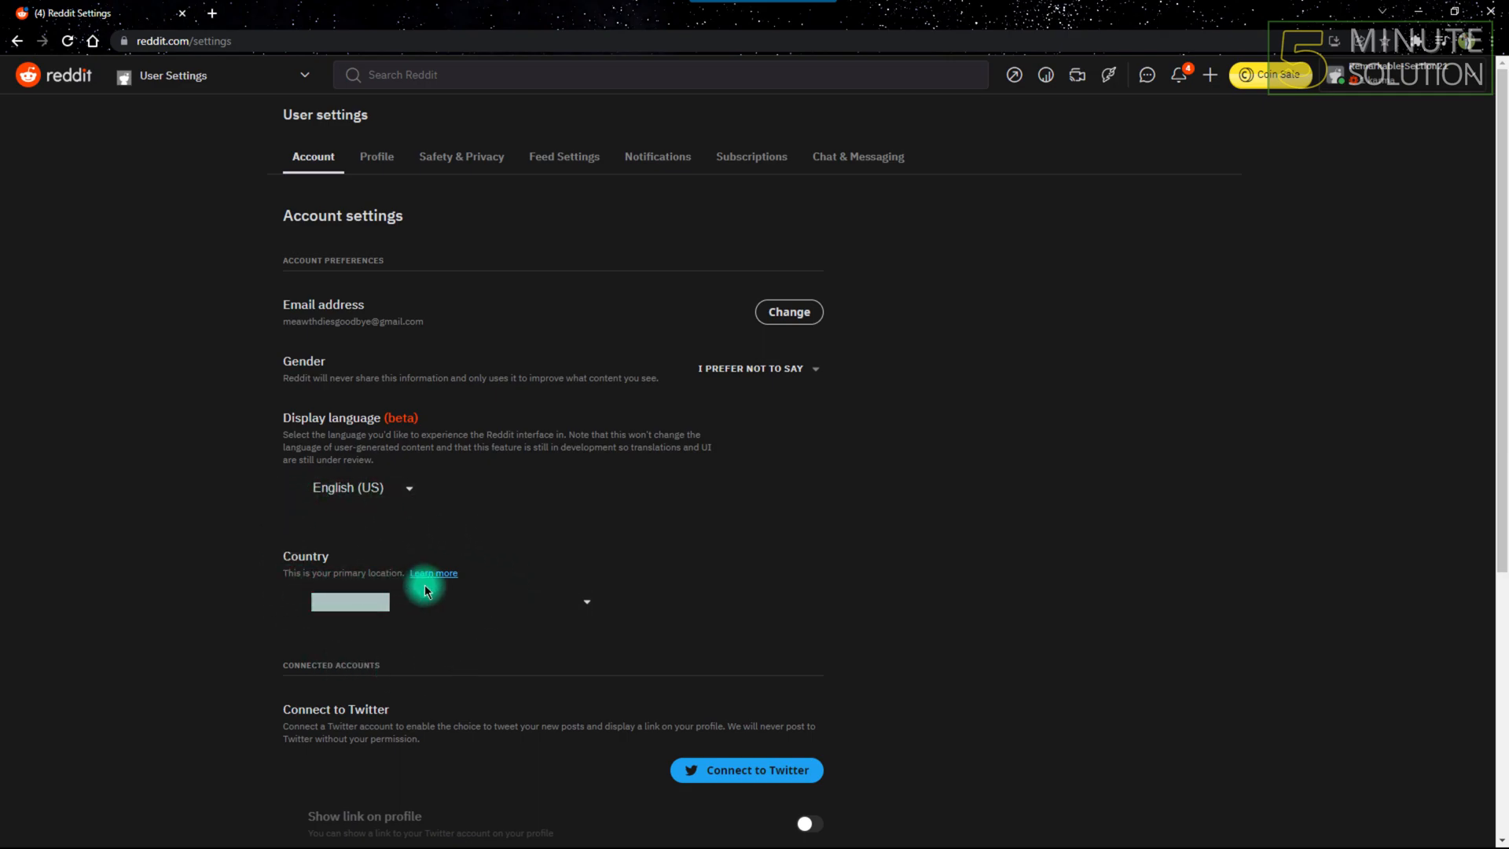
mouse_move(496, 654)
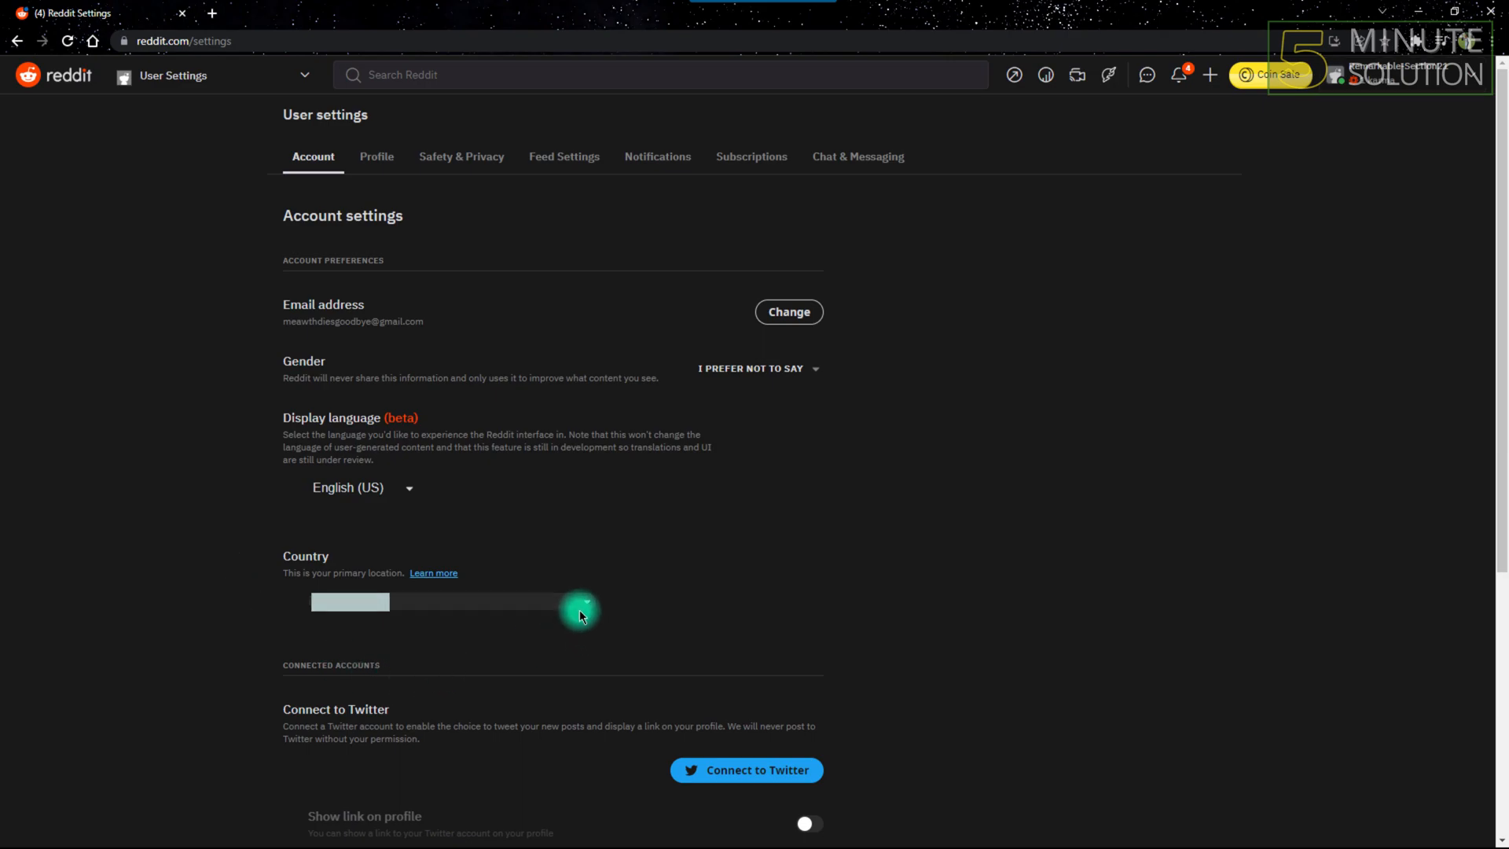
Expand the Country dropdown on the Account settings page
left_click(583, 603)
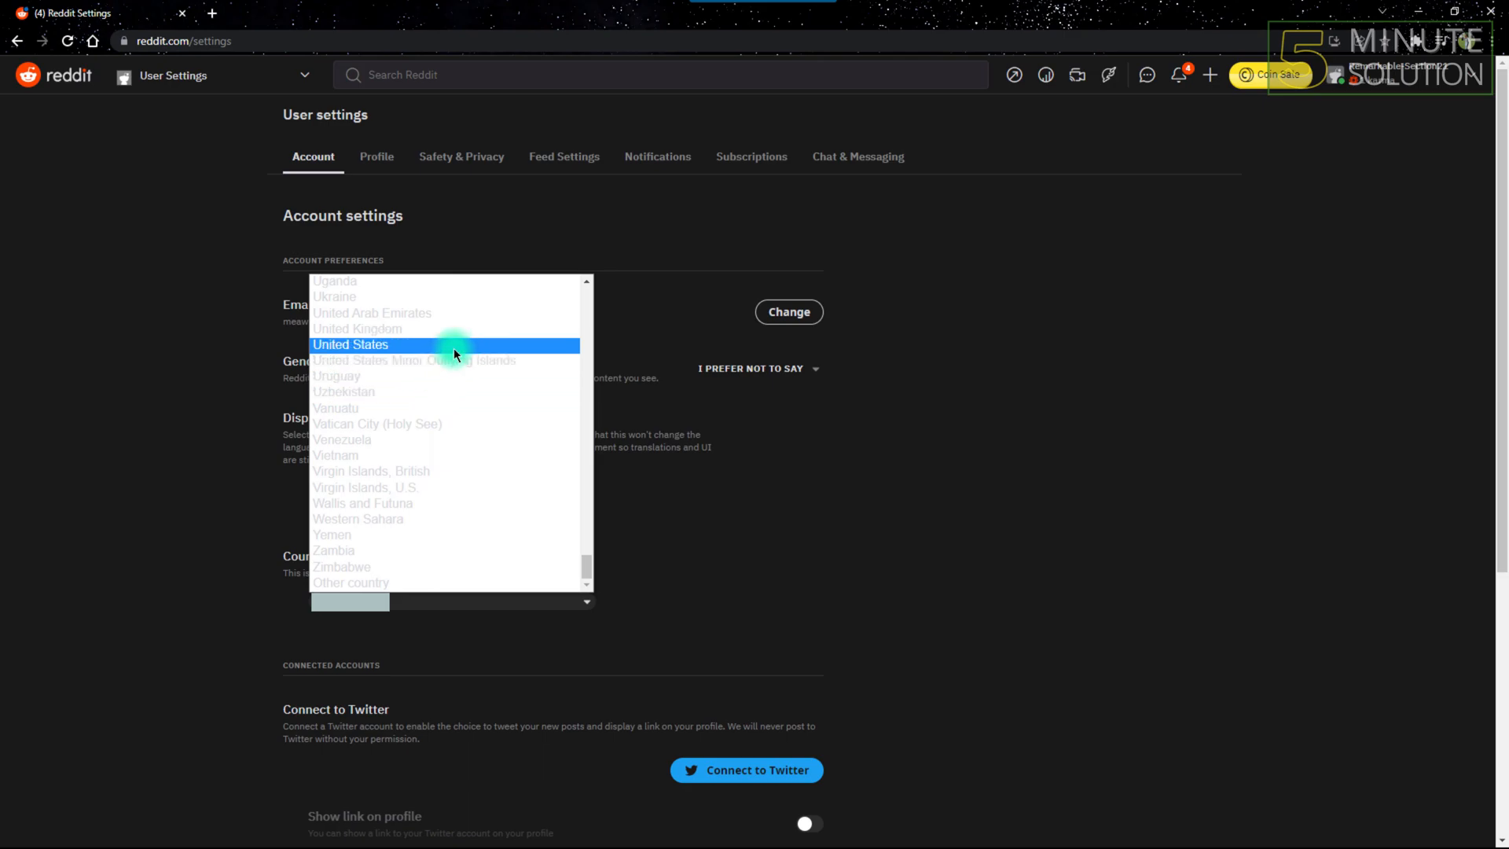
Set the account's Country to United States so the change is saved
left_click(349, 345)
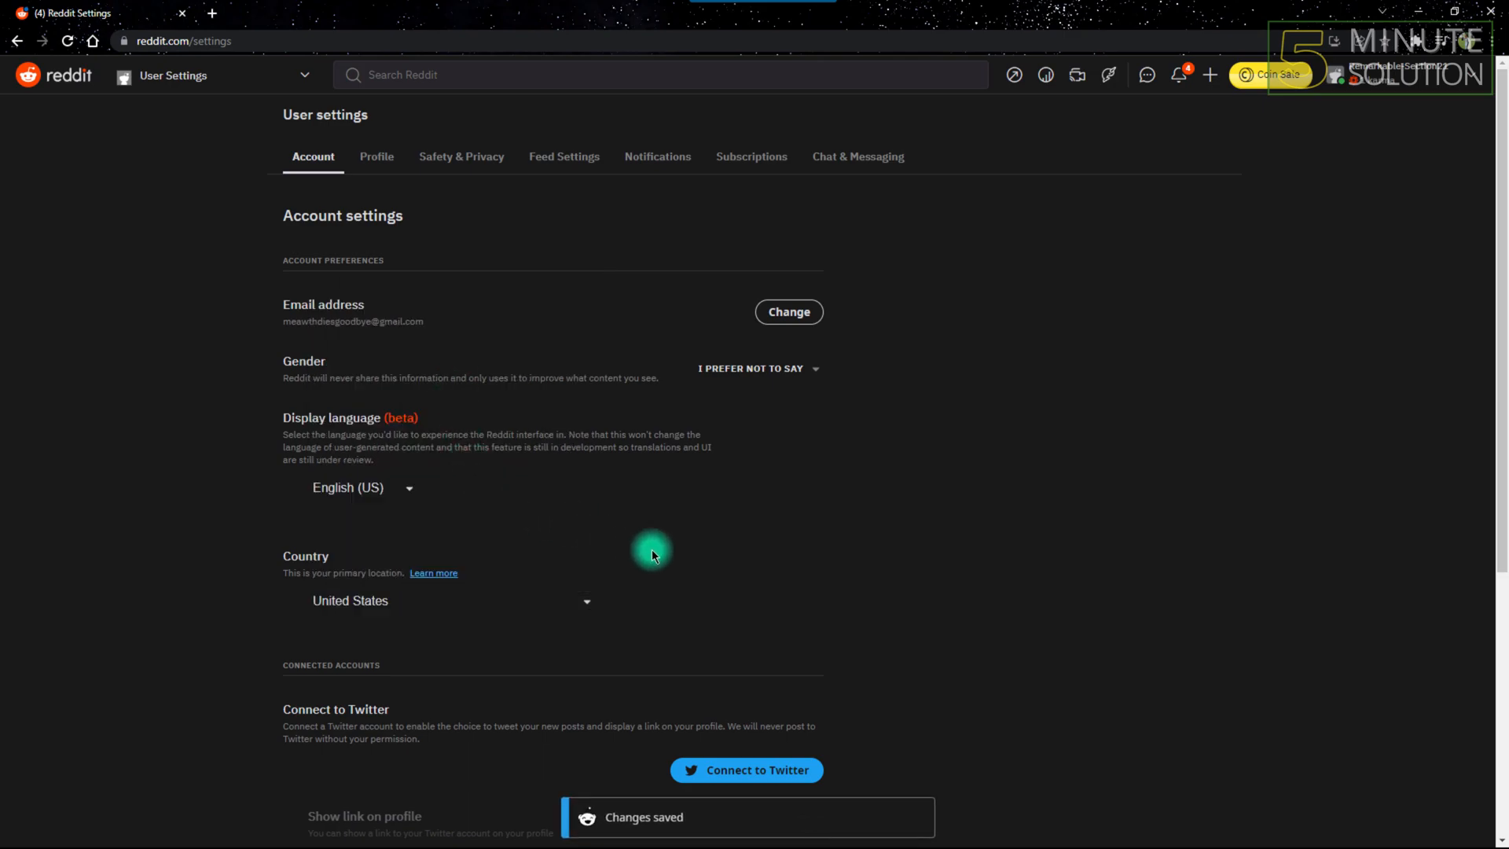
mouse_move(620, 835)
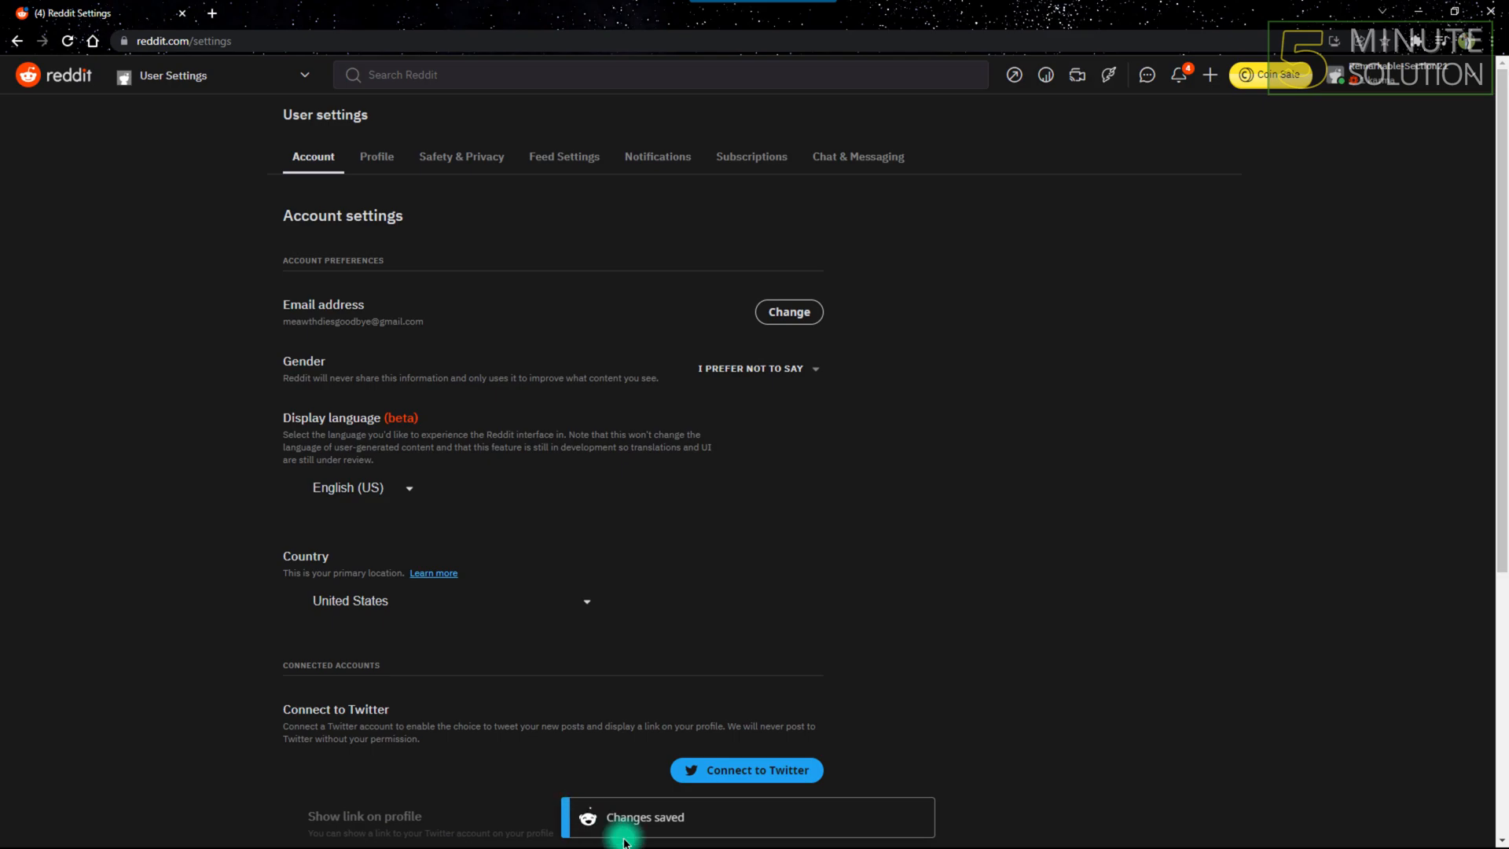
mouse_move(830, 374)
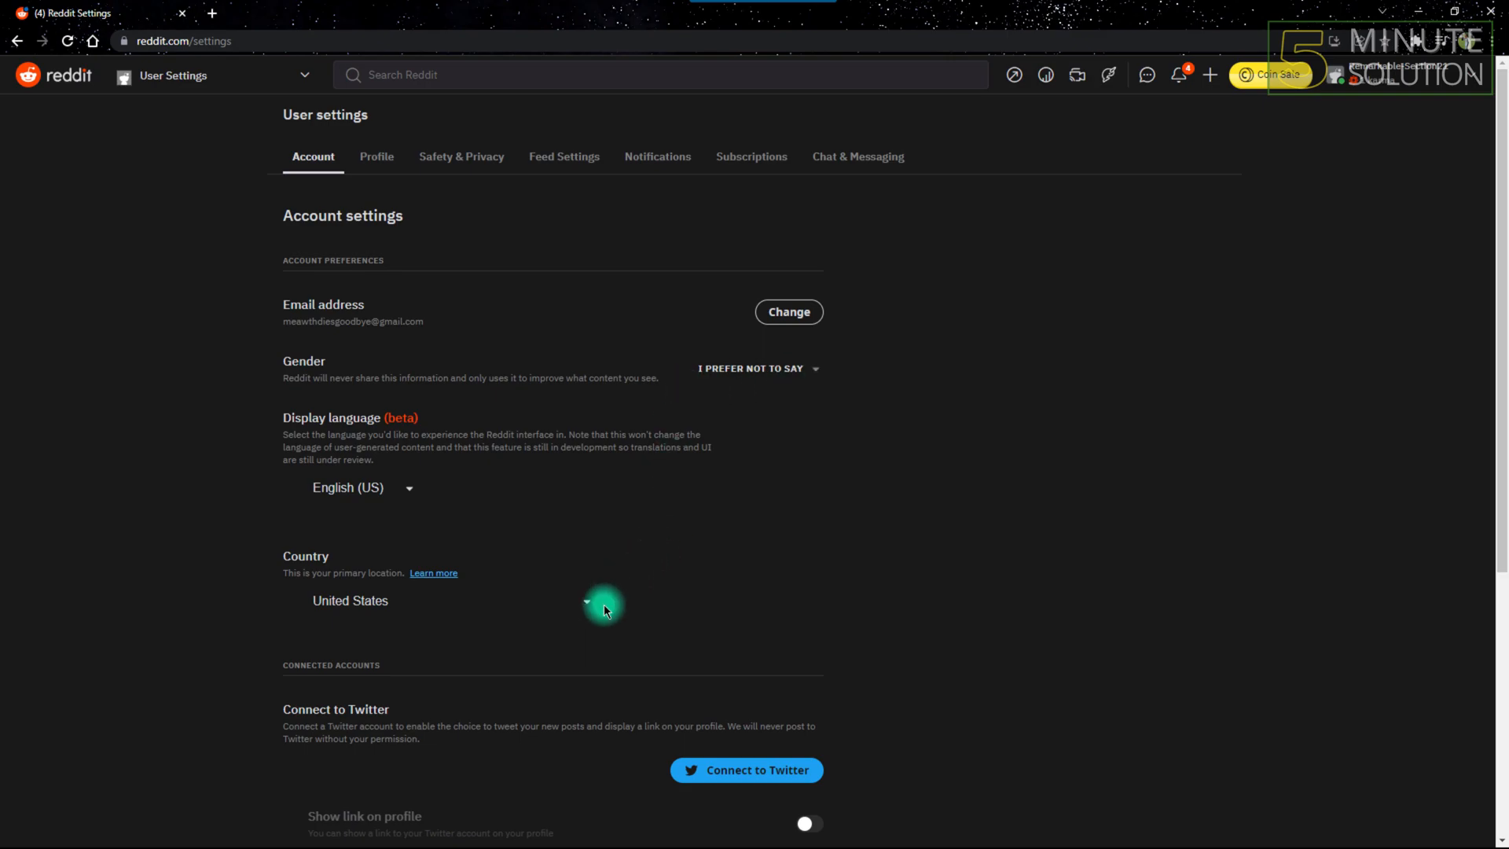
Change the account's Country to United Kingdom, with 'Changes saved' confirming it
left_click(607, 600)
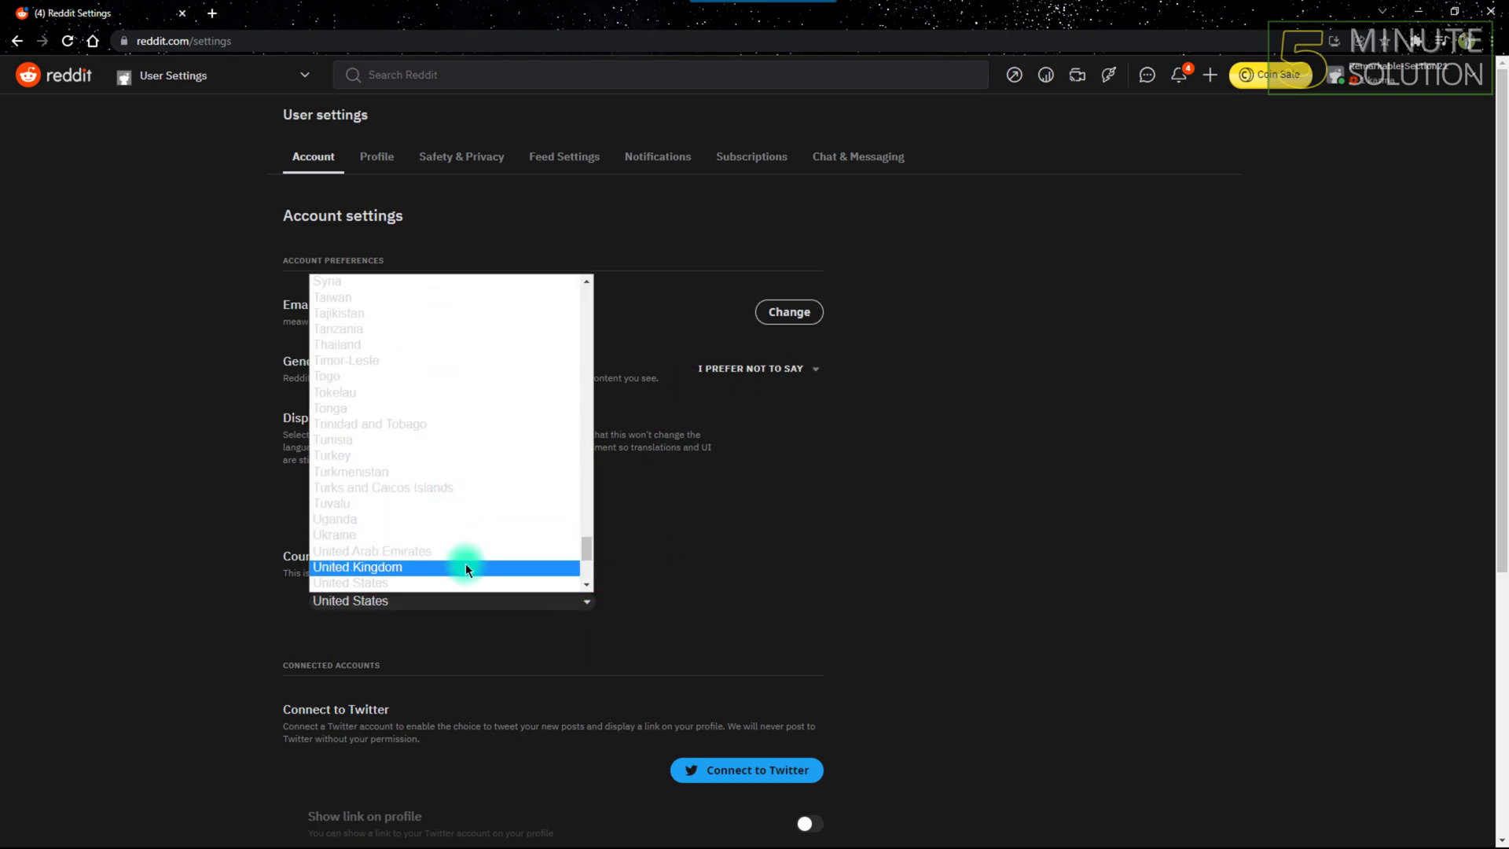
left_click(388, 567)
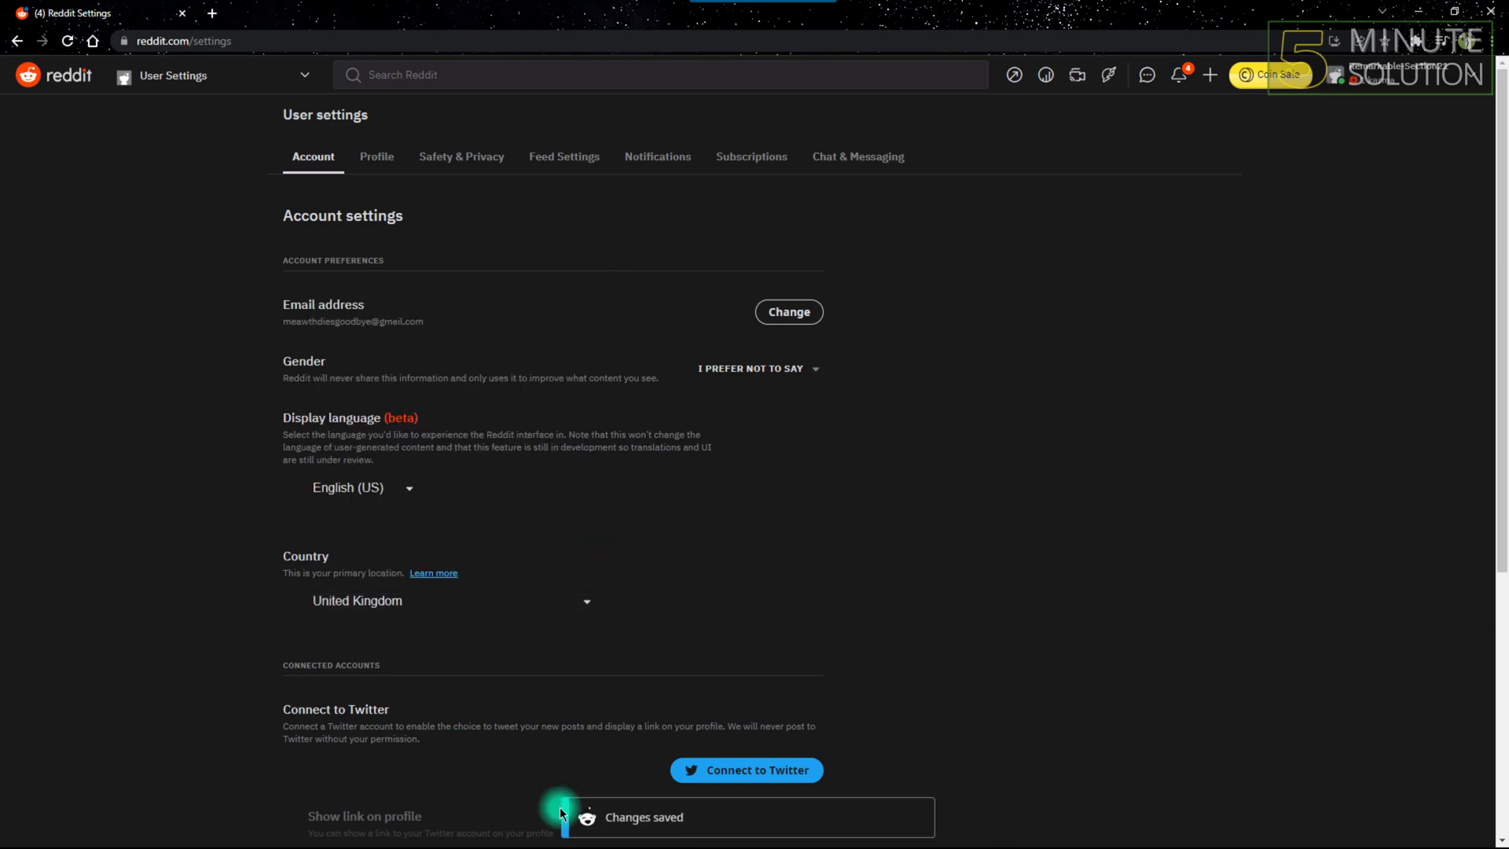
mouse_move(585, 716)
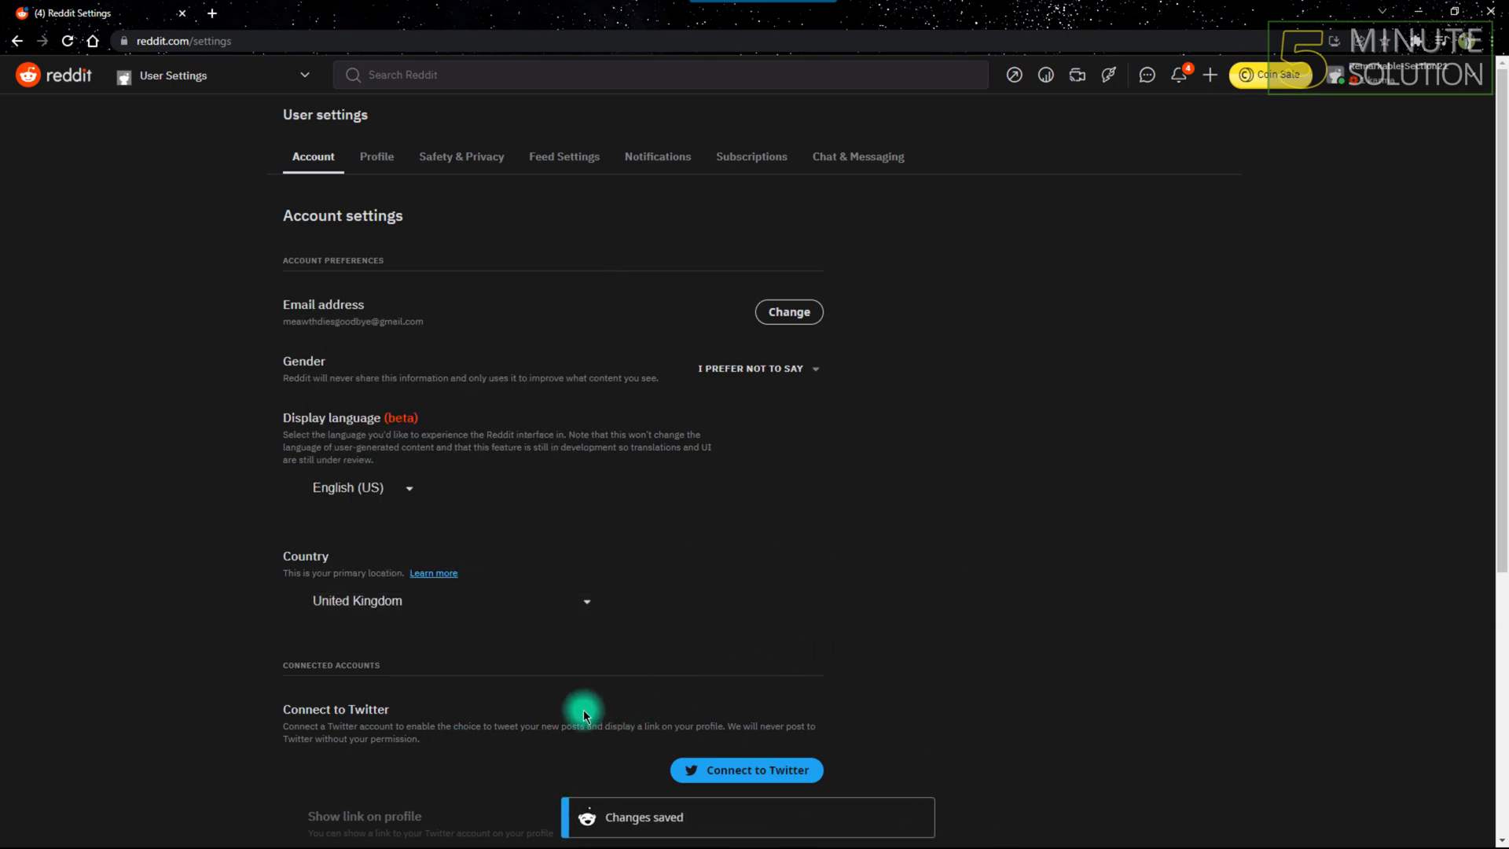